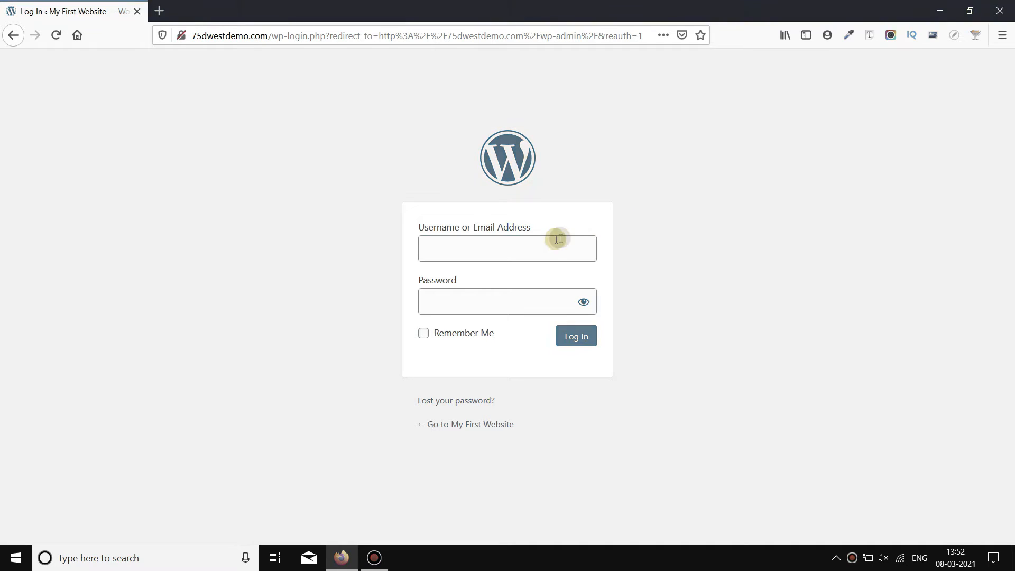
Enter the login credentials on wp-login and sign in to the dashboard
click(576, 336)
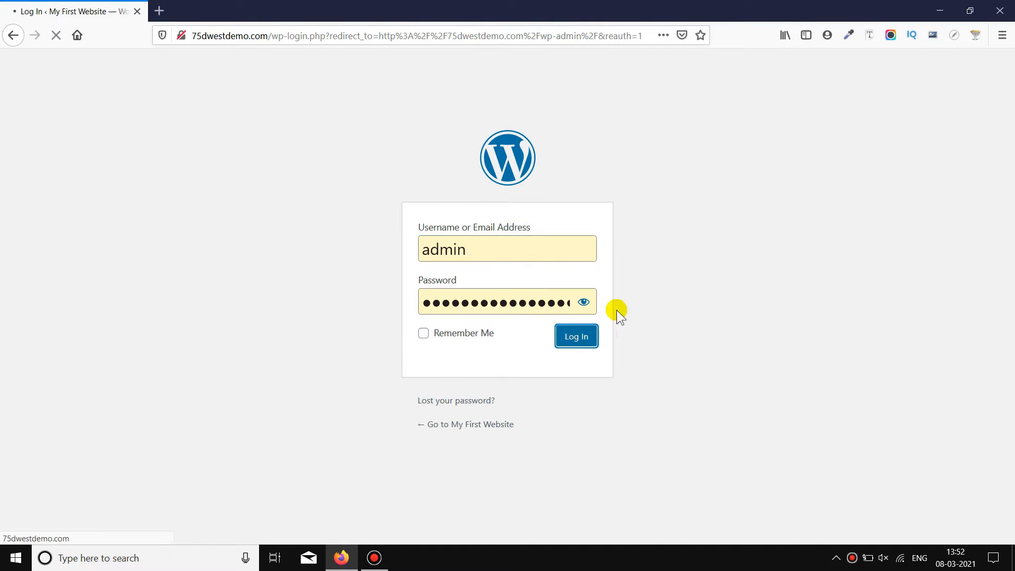
mouse_move(693, 239)
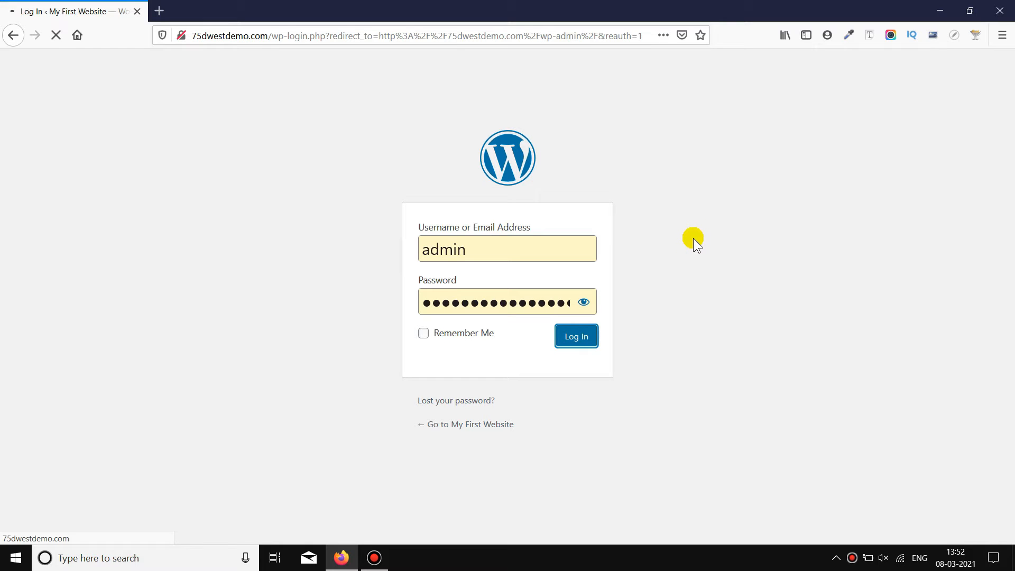
click(576, 337)
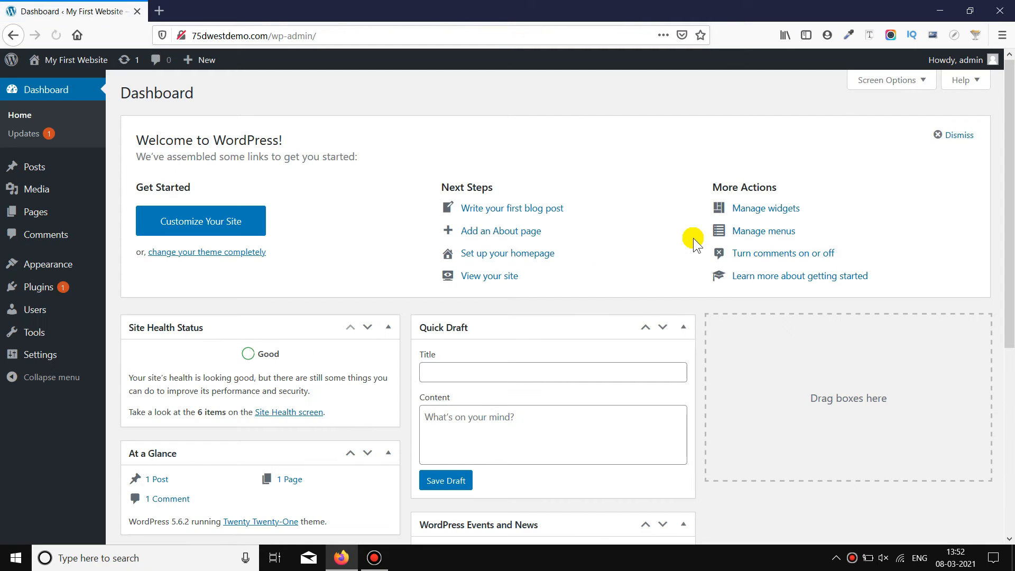
mouse_move(533, 236)
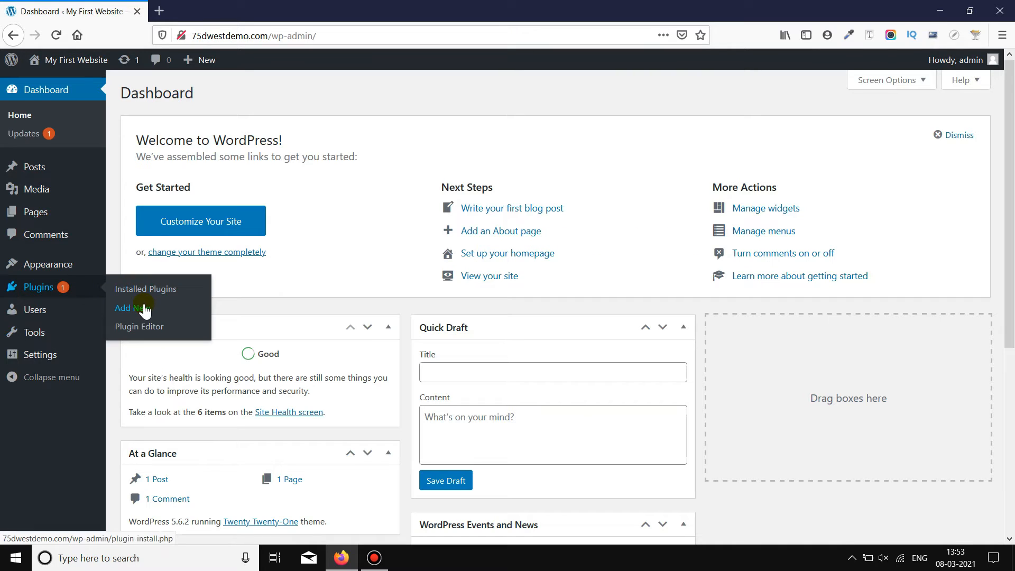
Go to Plugins > Add New to reach the Add Plugins page
click(127, 307)
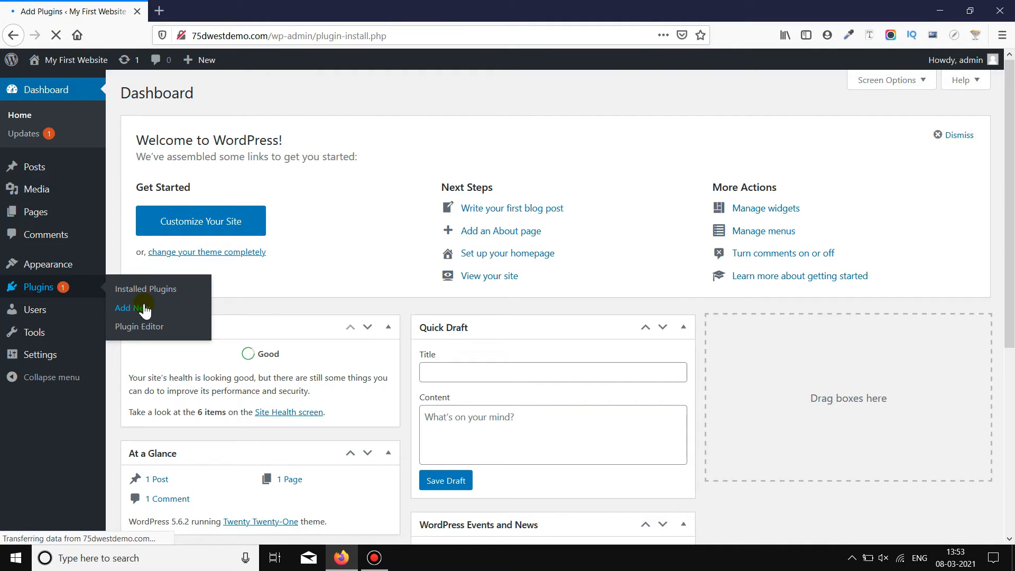
click(127, 307)
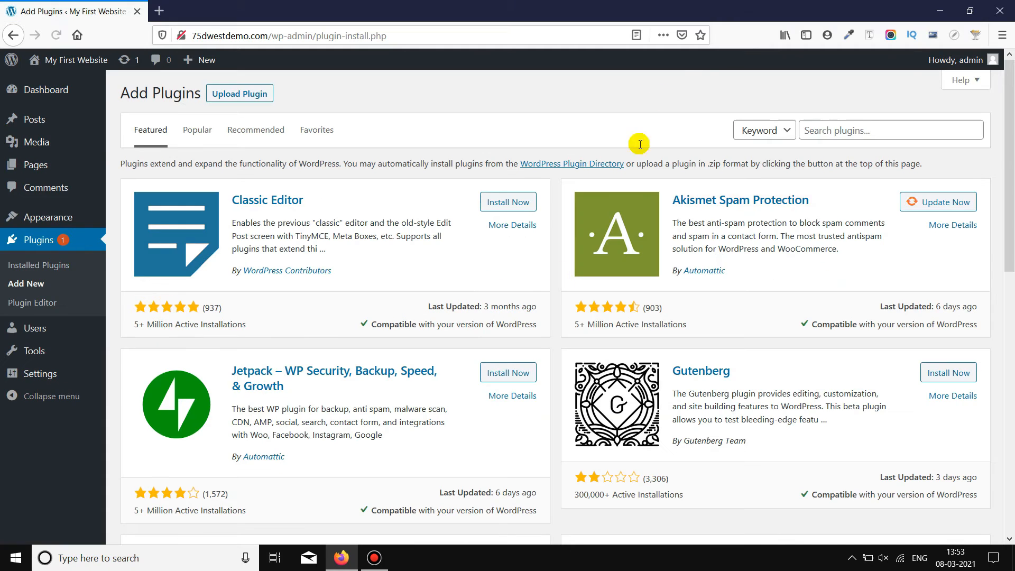
Search 'insert headers and footers', then install and activate that plugin
text(i)
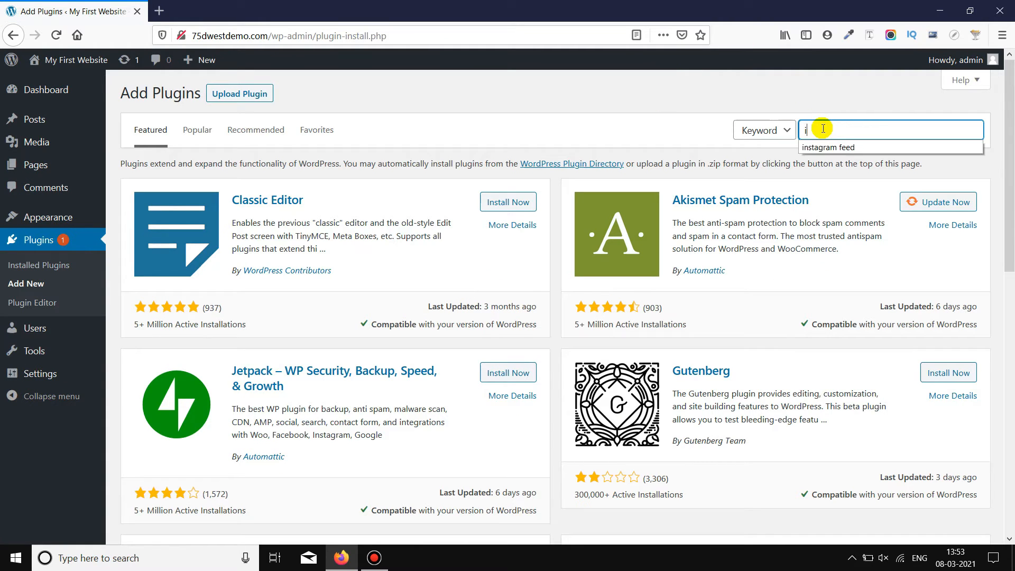
text(insert header)
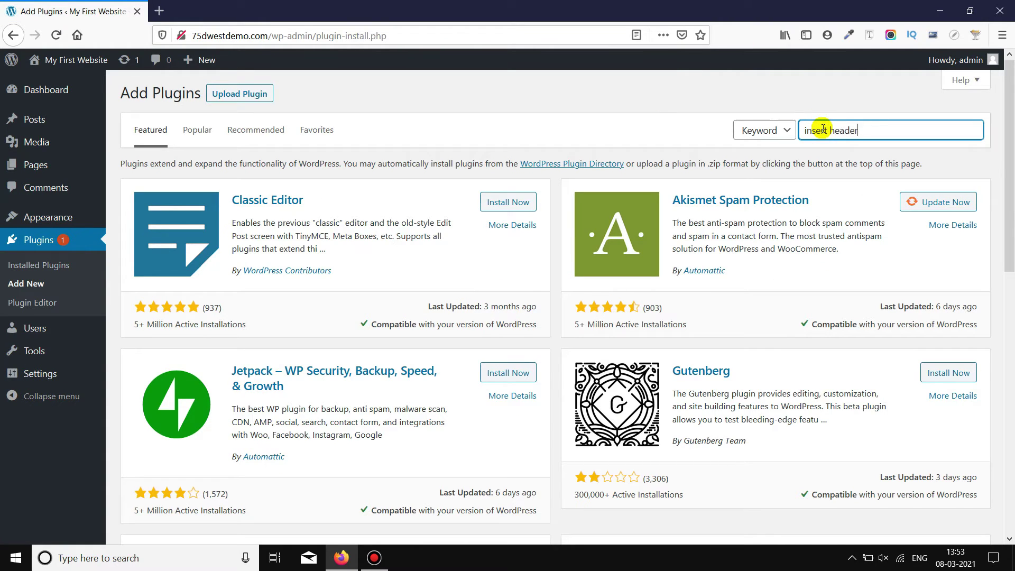
text(s and footers)
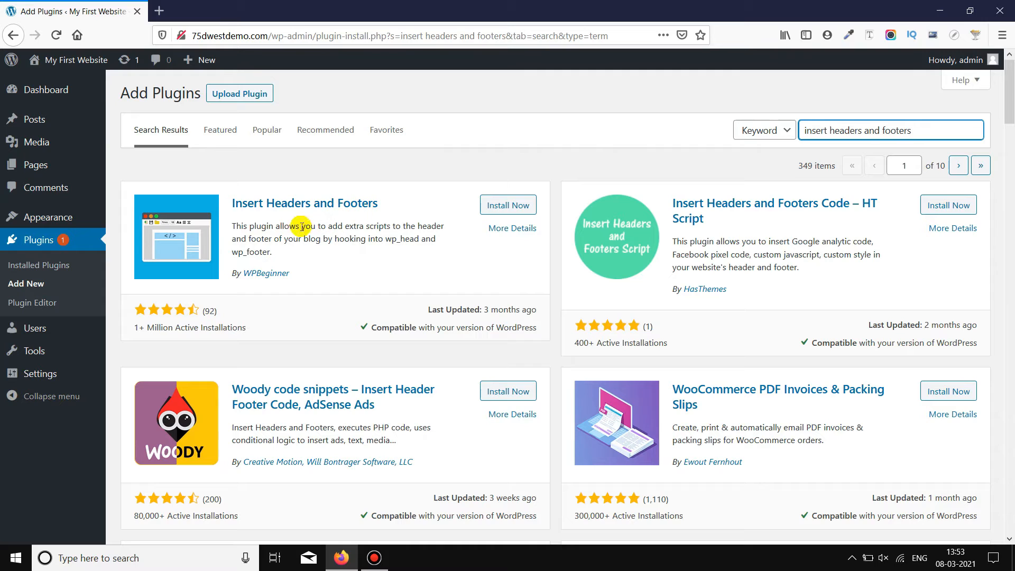
mouse_move(275, 214)
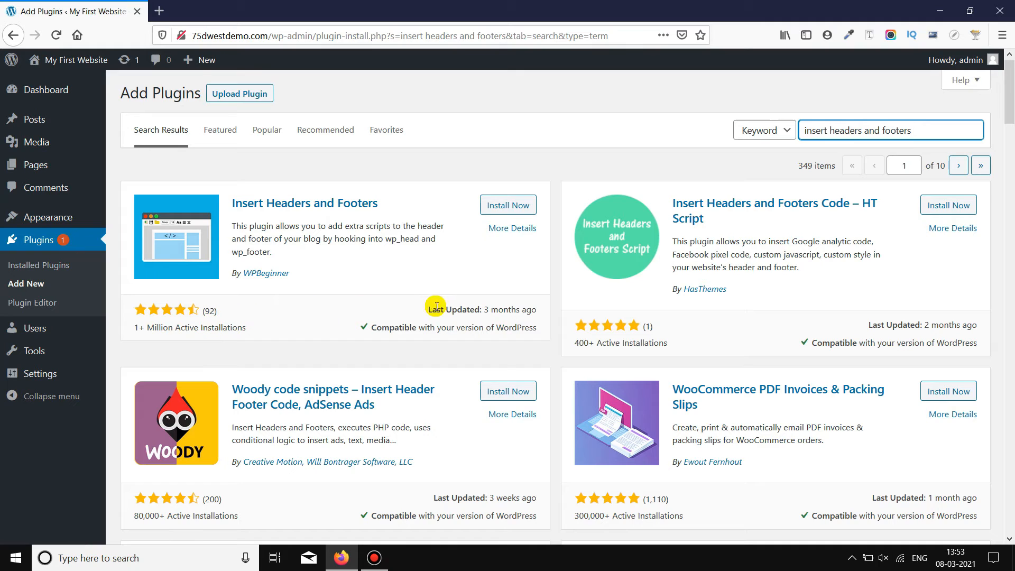
click(508, 206)
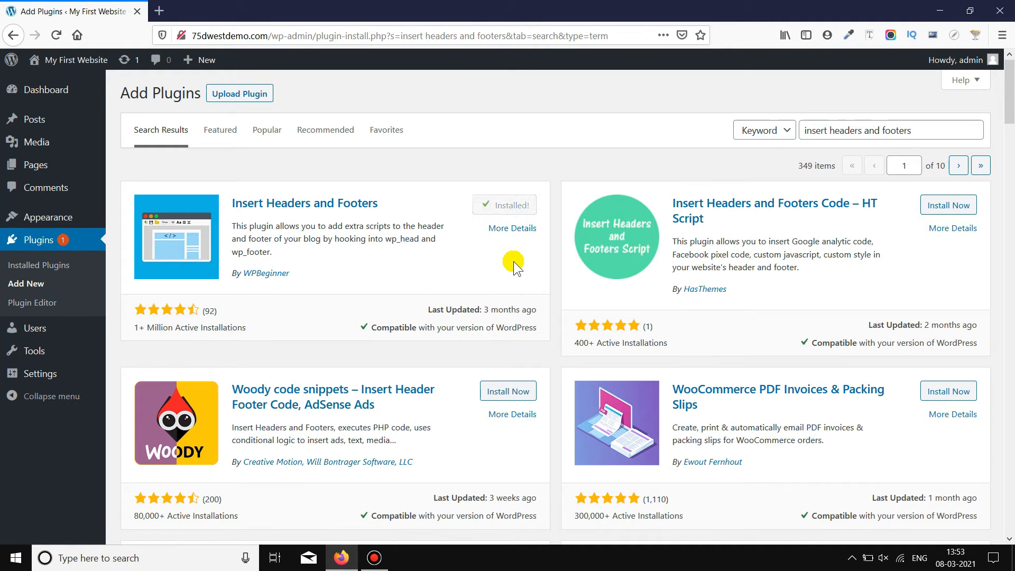
click(514, 205)
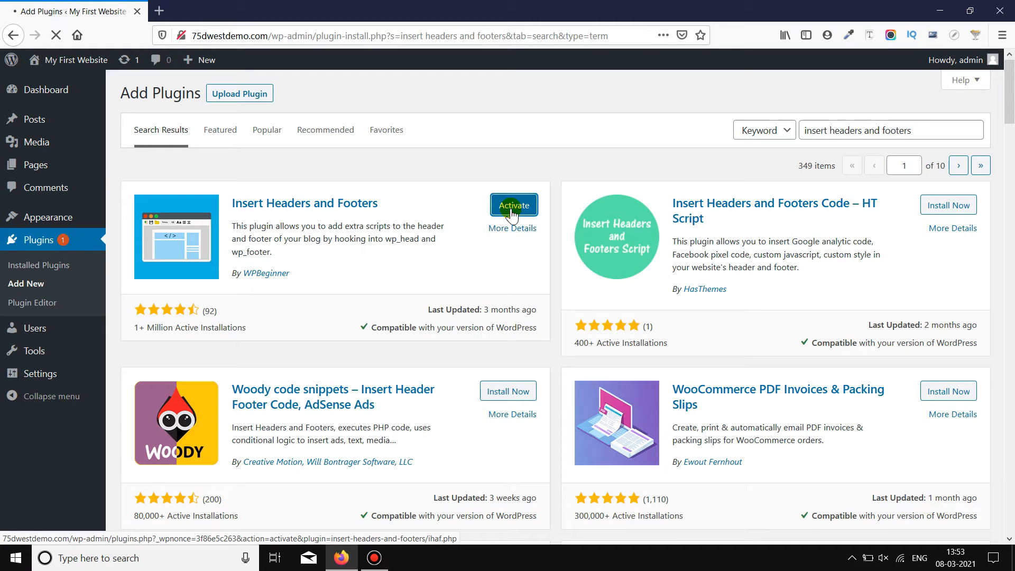
click(514, 205)
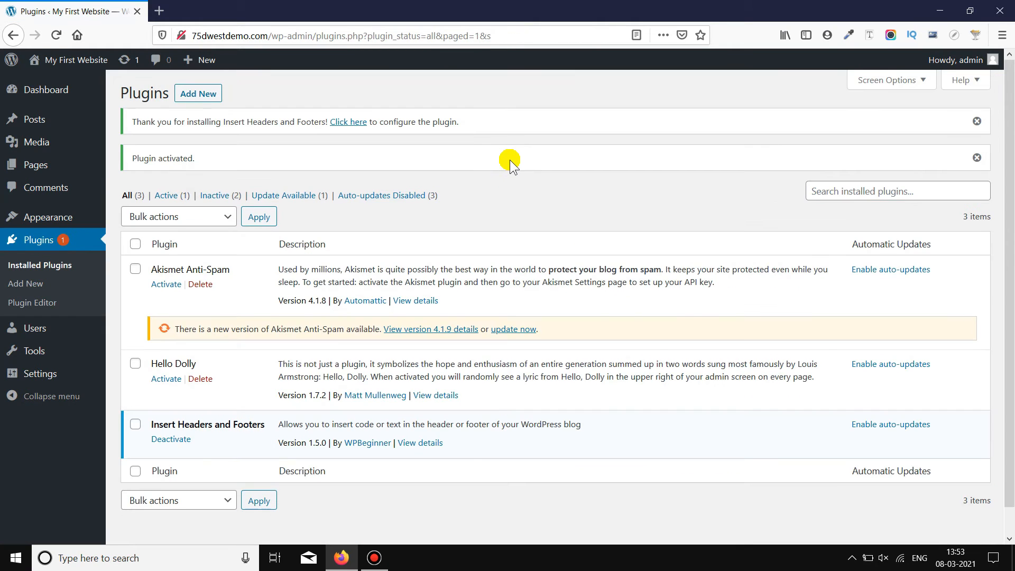
mouse_move(40, 374)
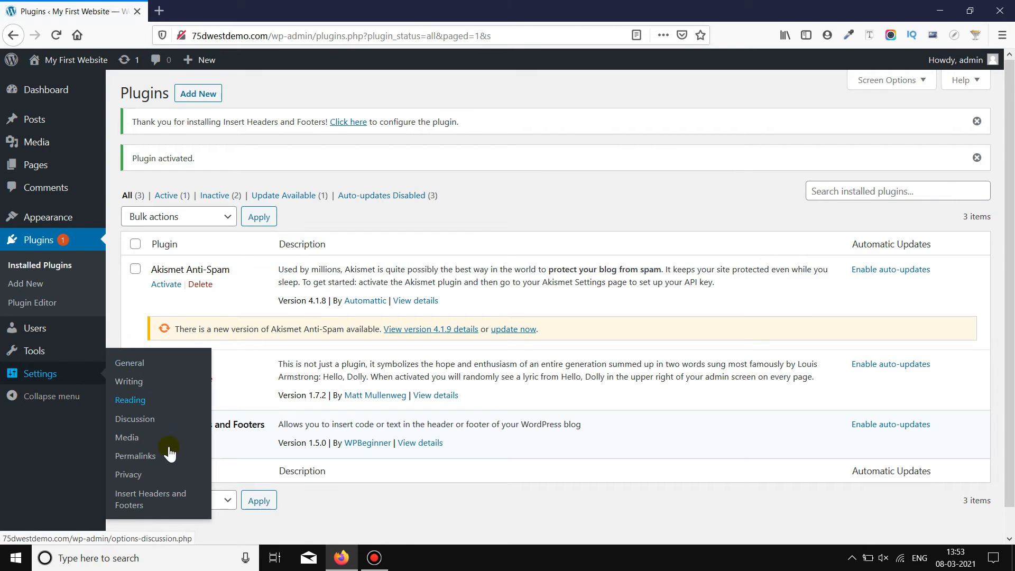
Choose Settings > Insert Headers and Footers from the sidebar
click(150, 499)
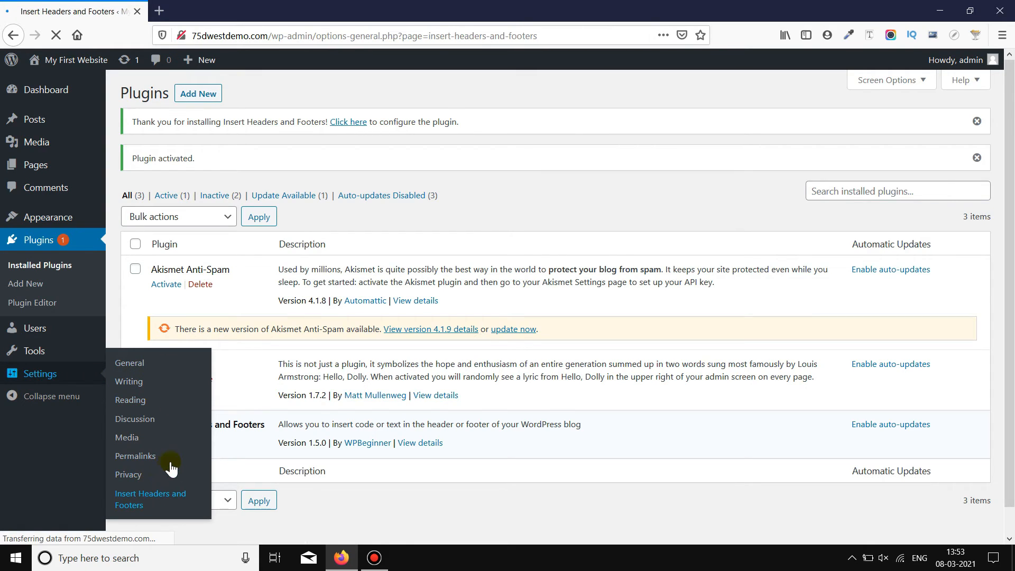
mouse_move(344, 313)
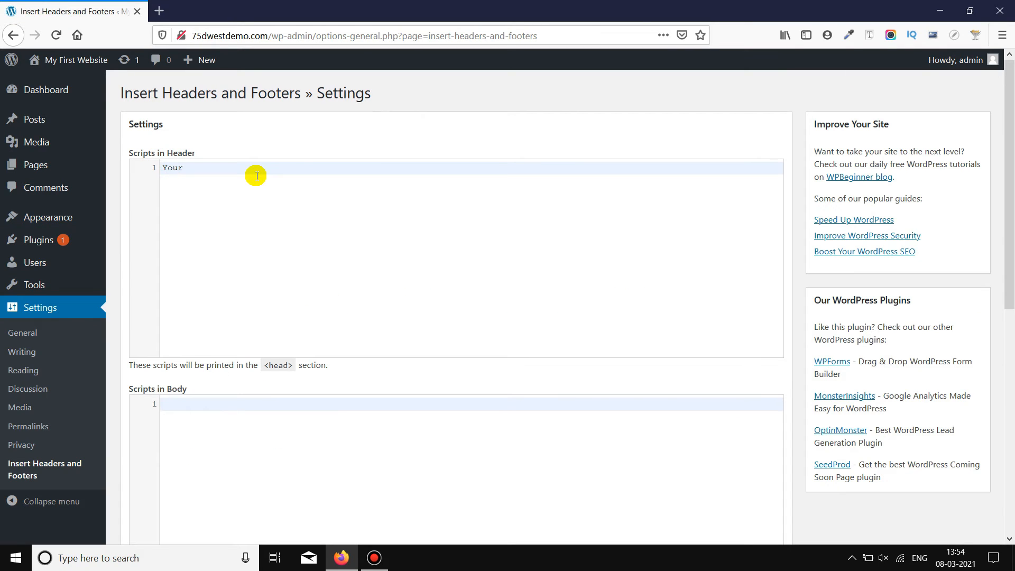
Enter 'Header Code Here' and 'Footer Code here' as scripts, then save
text(Header Code Here)
text(Your)
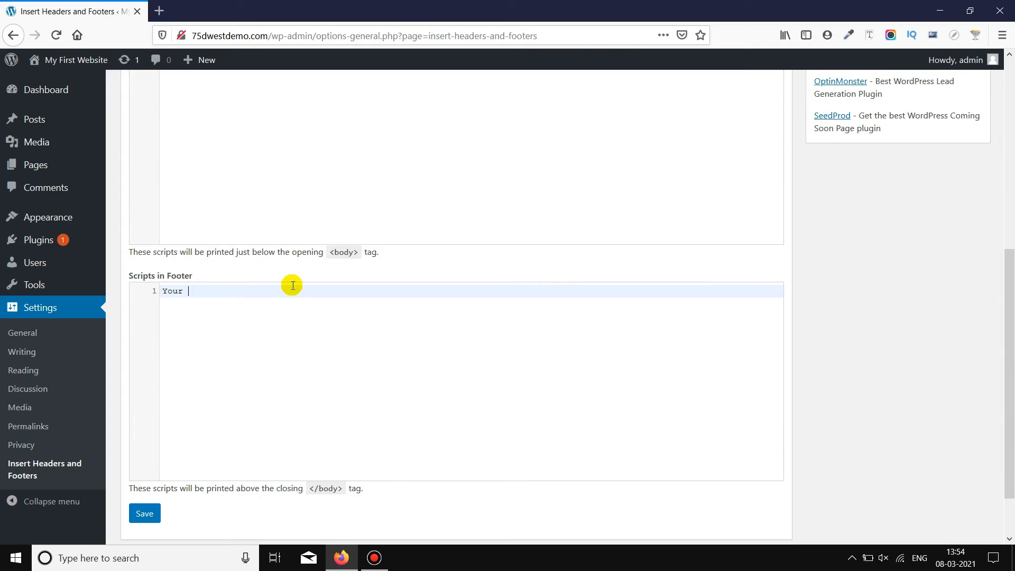
text(Footer Code here)
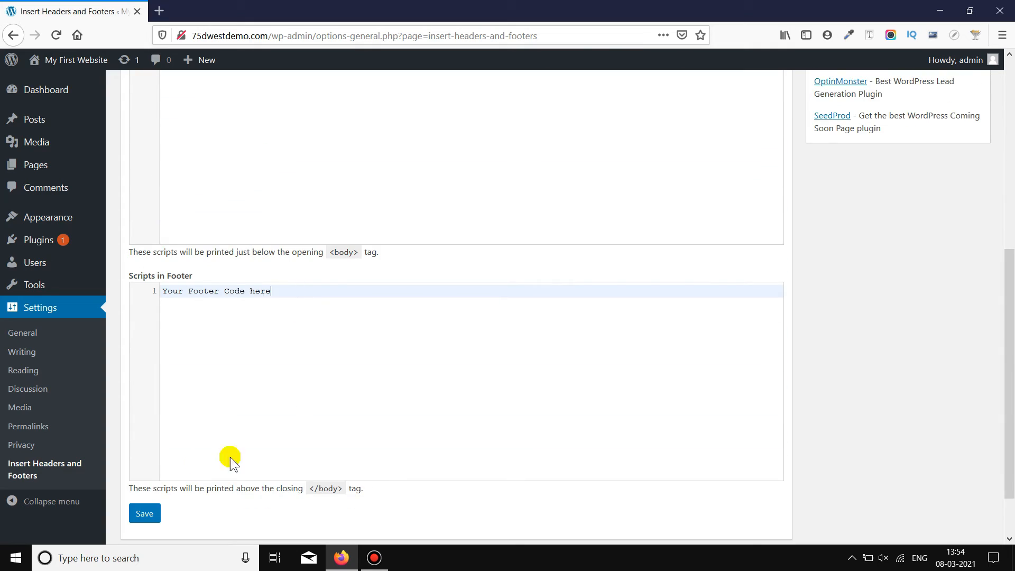
click(144, 514)
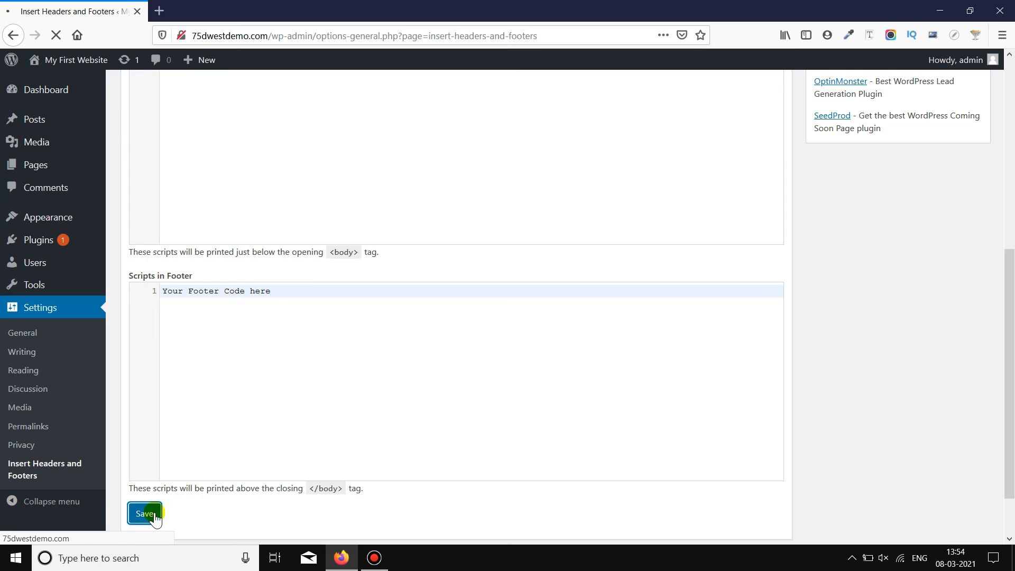
click(145, 513)
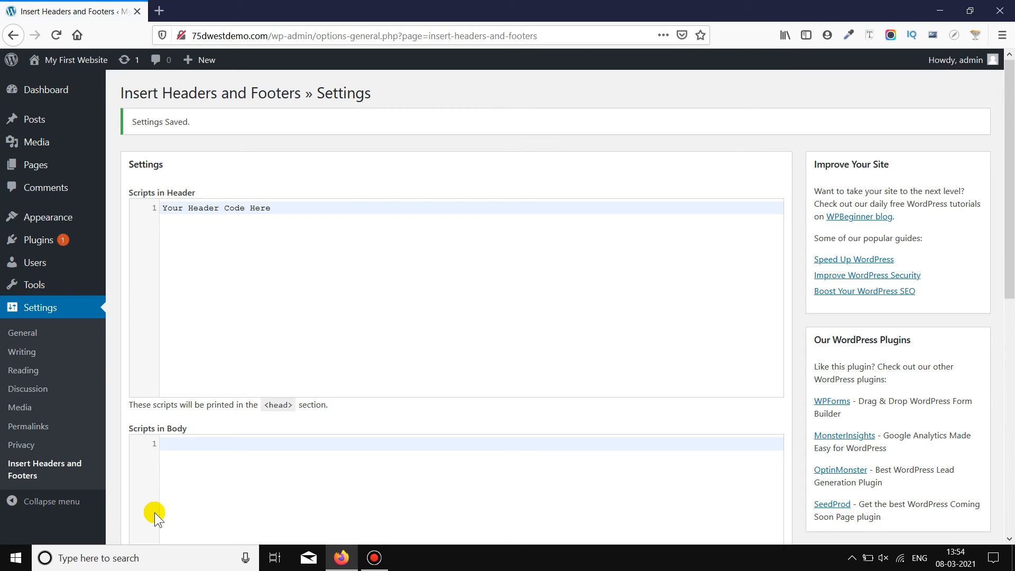
scroll(down, 3)
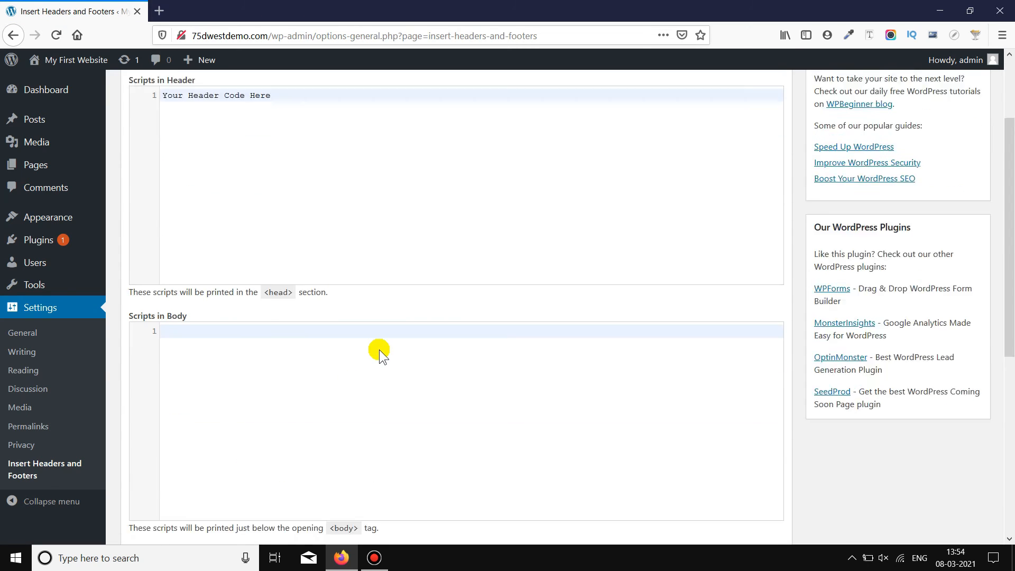
scroll(down, 3)
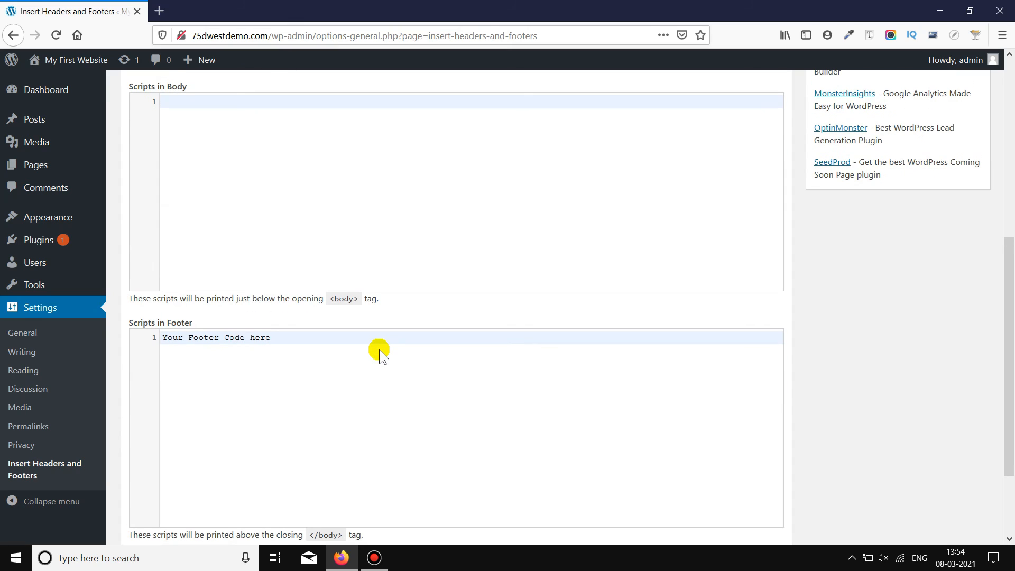